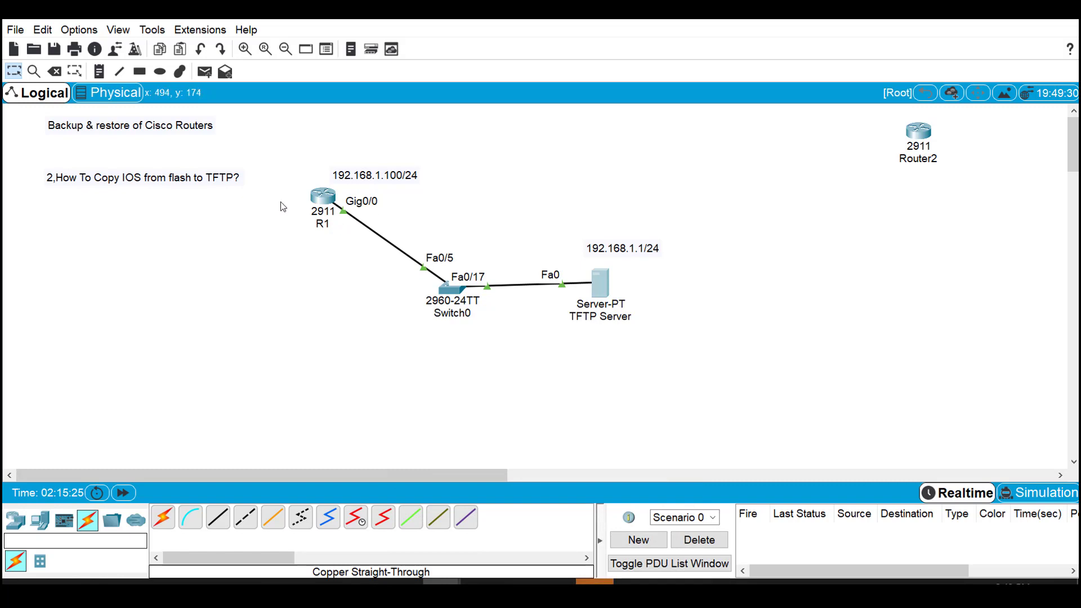
{"action": "mouse_move", "coordinate": [129, 191]}
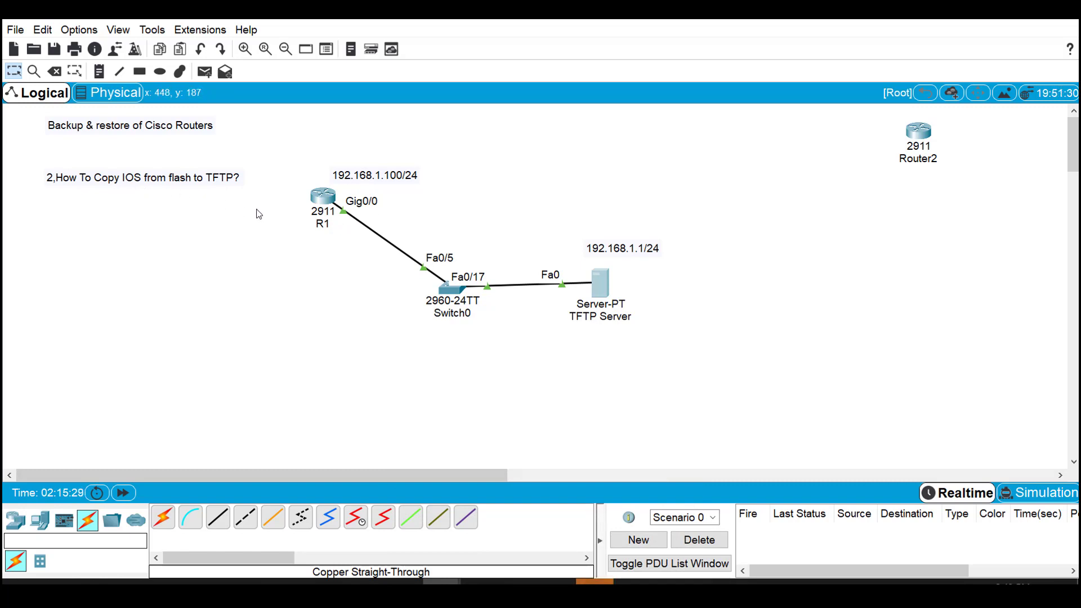
{"action": "mouse_move", "coordinate": [347, 217]}
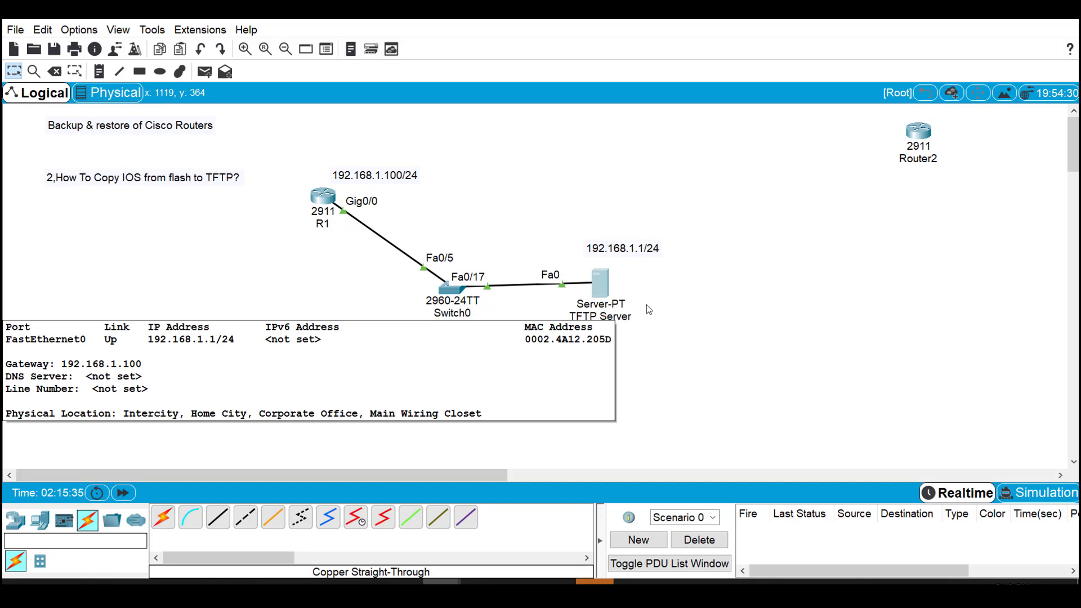
{"action": "mouse_move", "coordinate": [614, 303]}
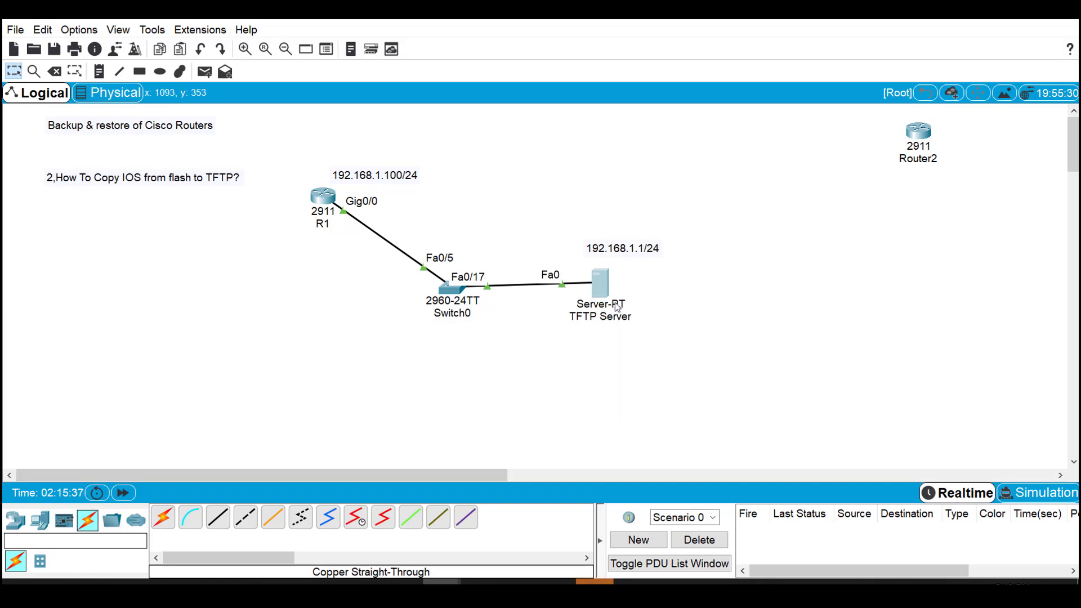
{"action": "mouse_move", "coordinate": [503, 289]}
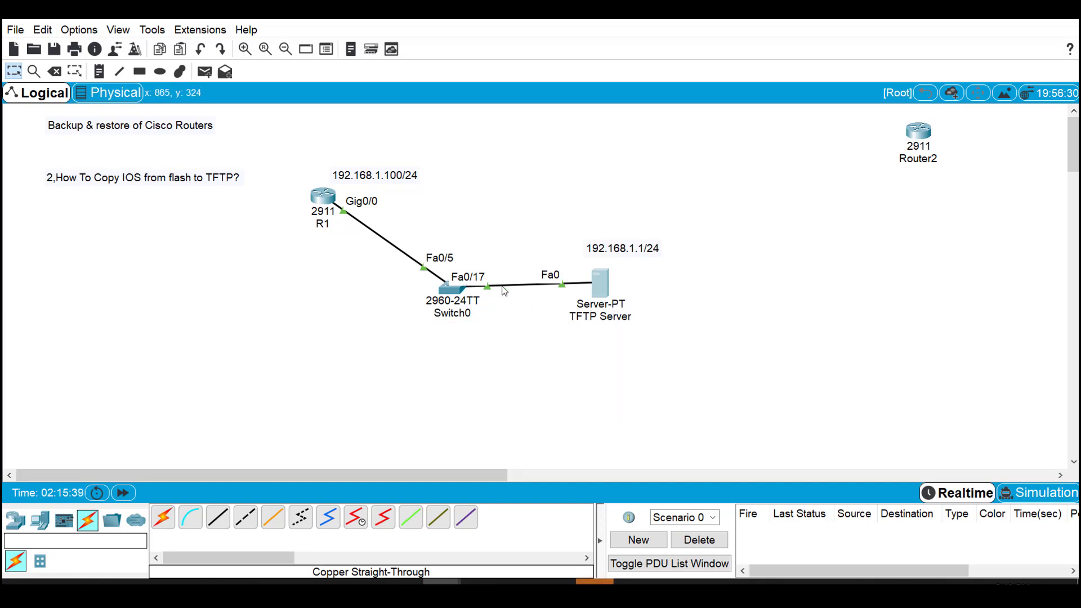
{"action": "mouse_move", "coordinate": [667, 329]}
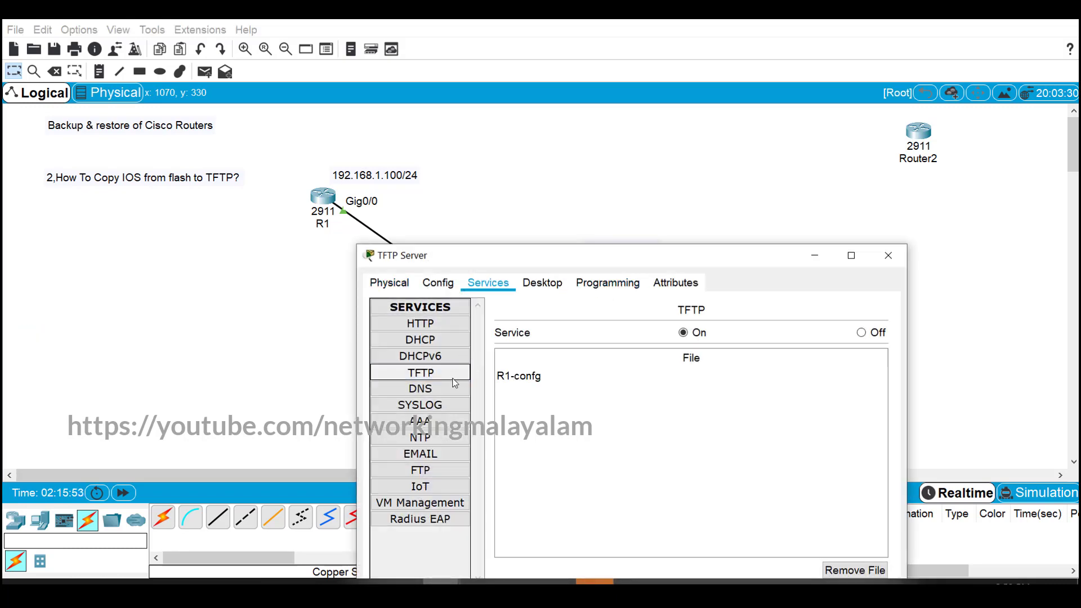
{"action": "mouse_move", "coordinate": [448, 377]}
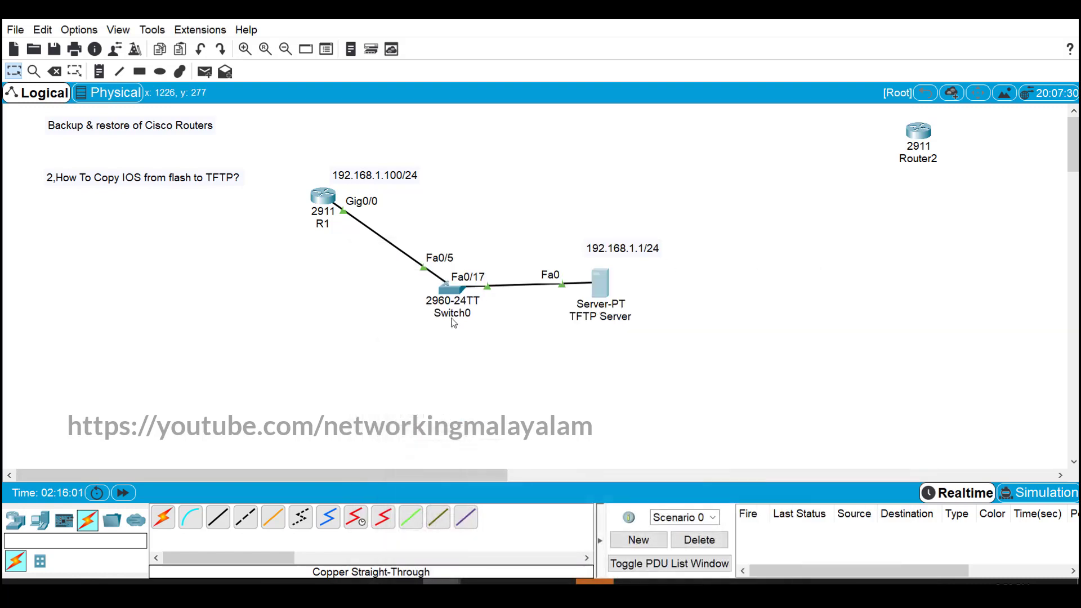
Launch the recently used TFTP Server app from the Windows Start search
{"action": "left_click", "coordinate": [55, 563]}
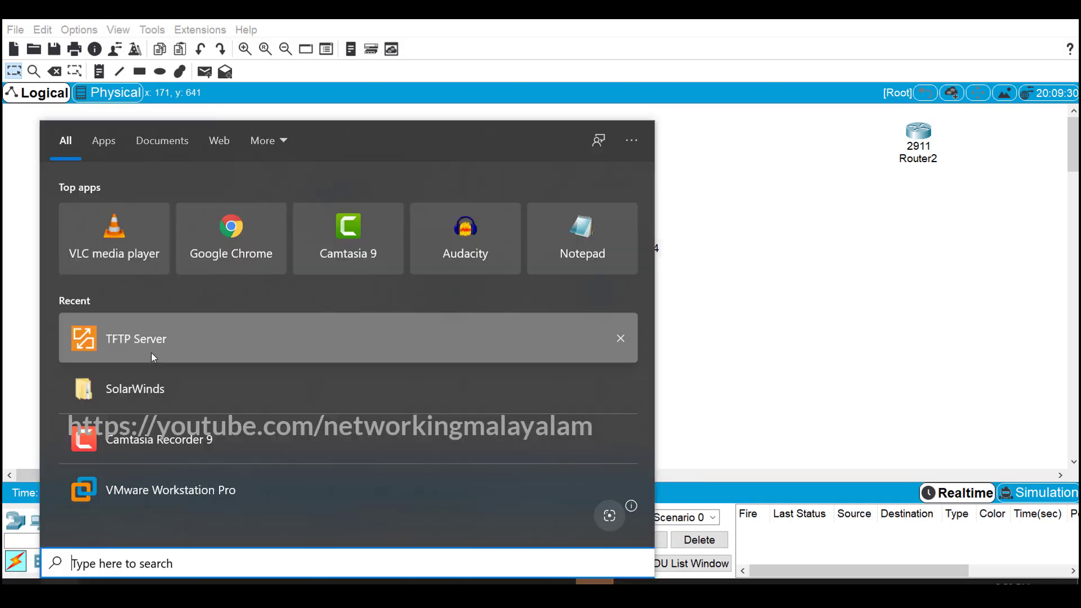
{"action": "left_click", "coordinate": [136, 339]}
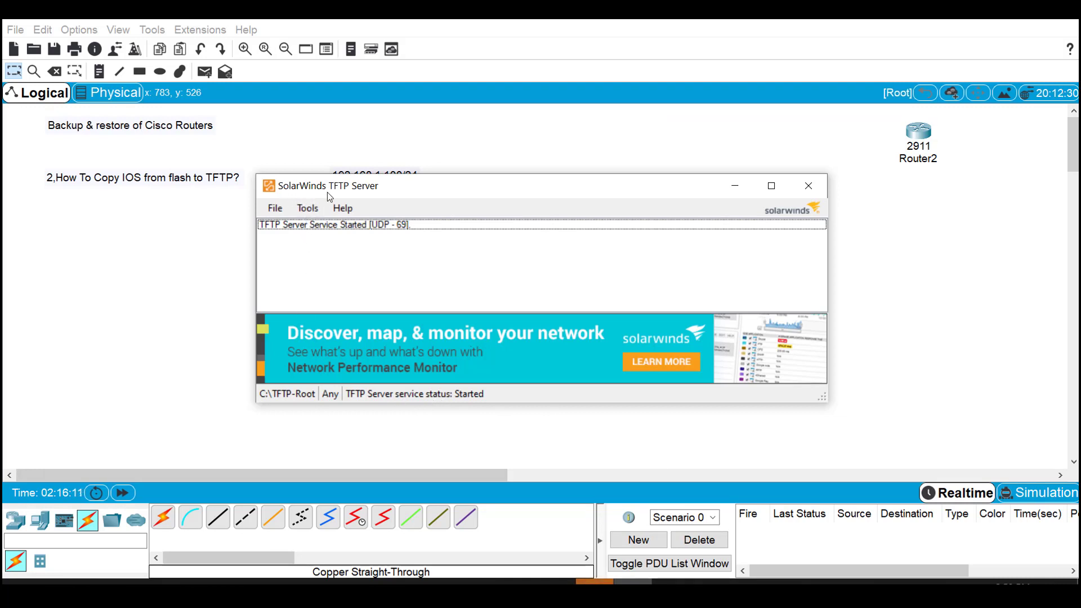
{"action": "mouse_move", "coordinate": [275, 209]}
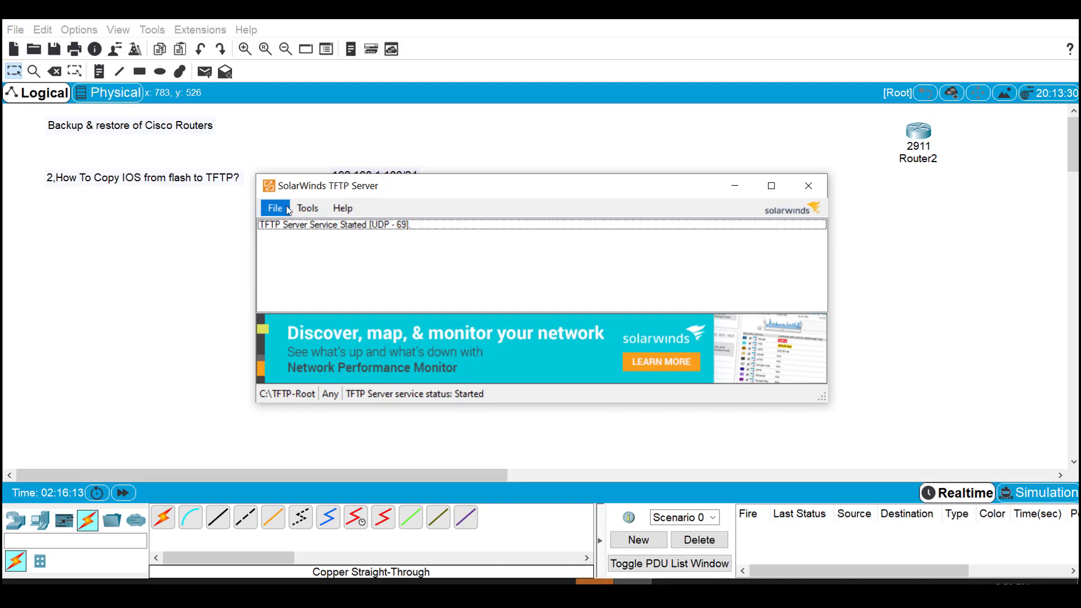
Check C:\TFTP-Root as the root directory under File > Configure, then close SolarWinds
{"action": "left_click", "coordinate": [274, 207]}
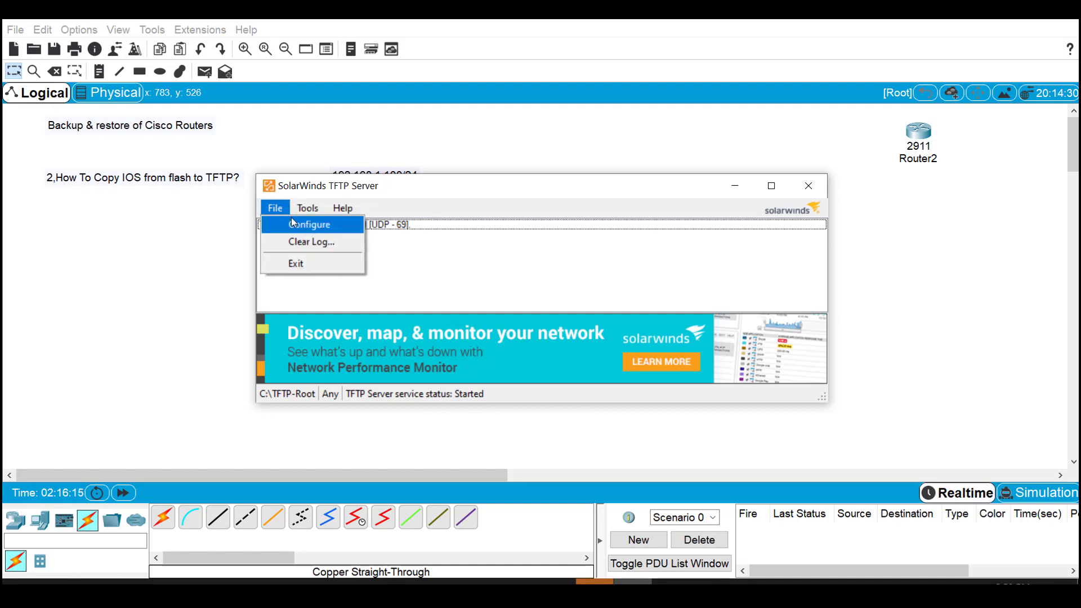
{"action": "left_click", "coordinate": [308, 224]}
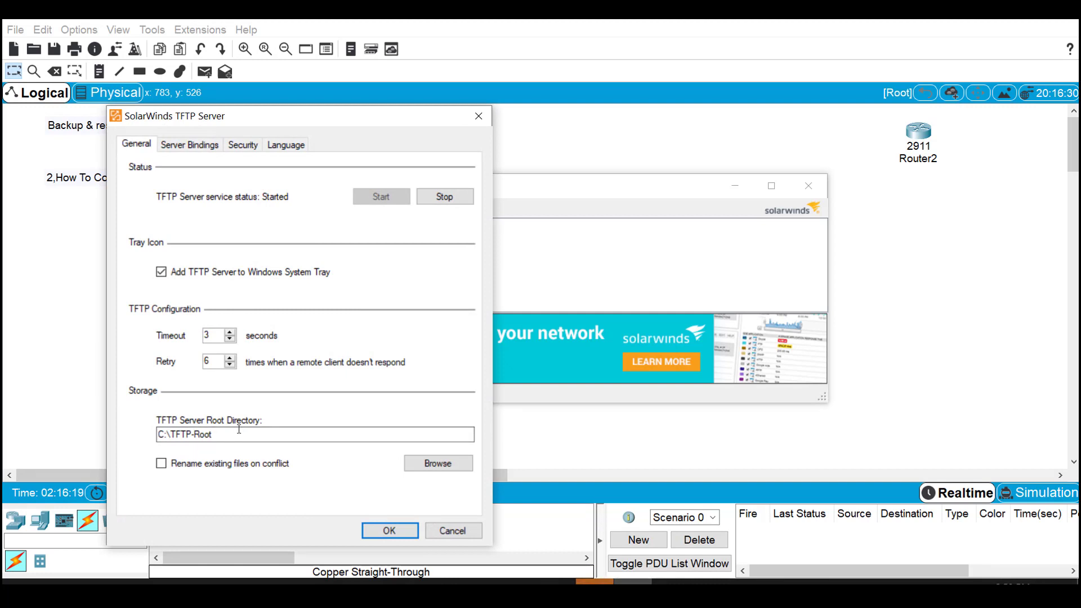
{"action": "left_click", "coordinate": [313, 435]}
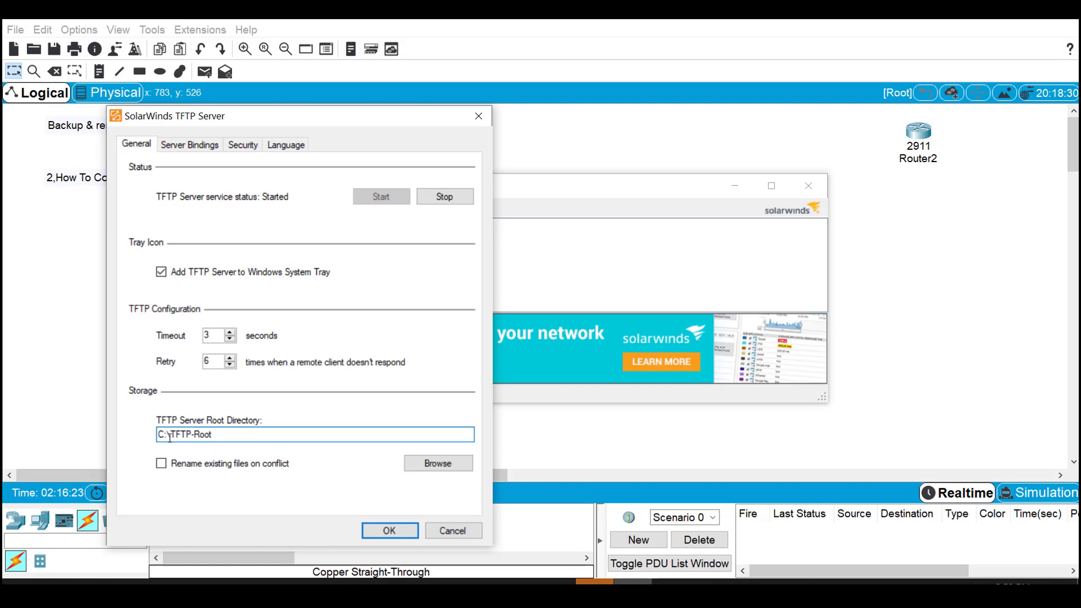
{"action": "mouse_move", "coordinate": [232, 413]}
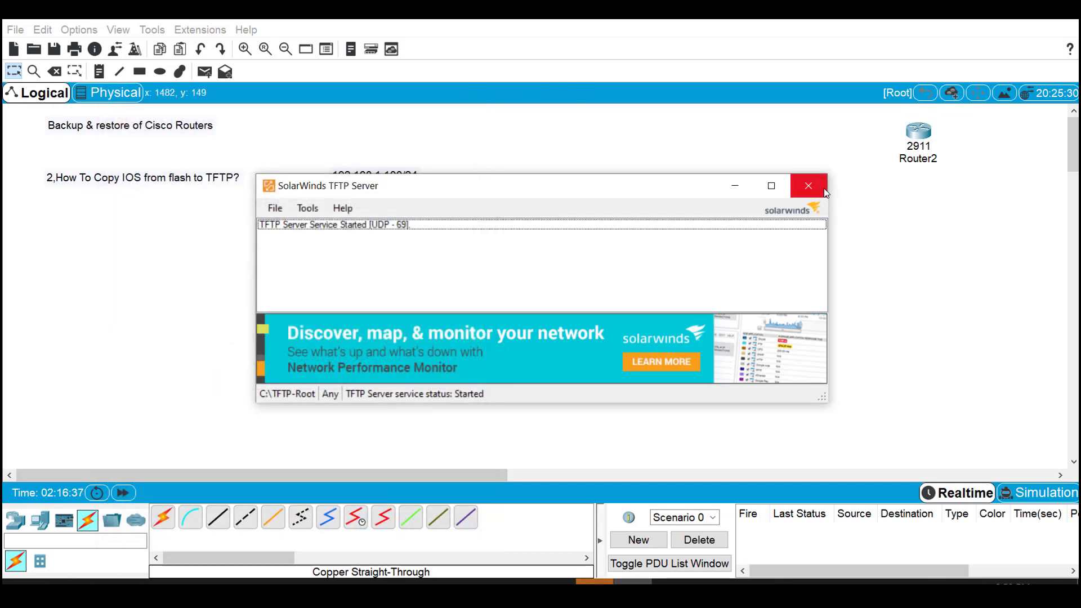
{"action": "left_click", "coordinate": [807, 186]}
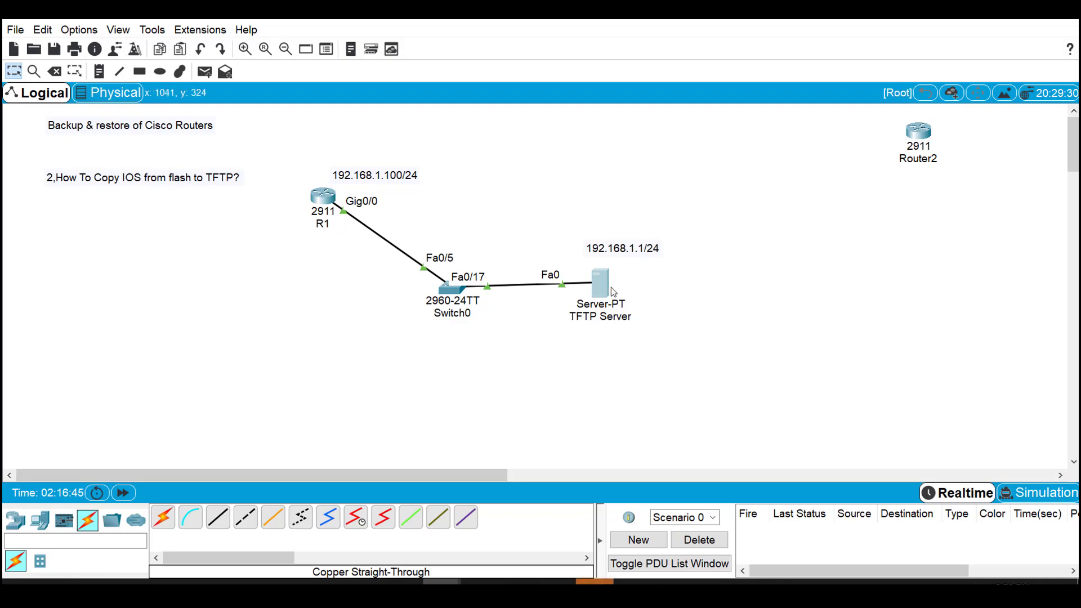
{"action": "mouse_move", "coordinate": [331, 196]}
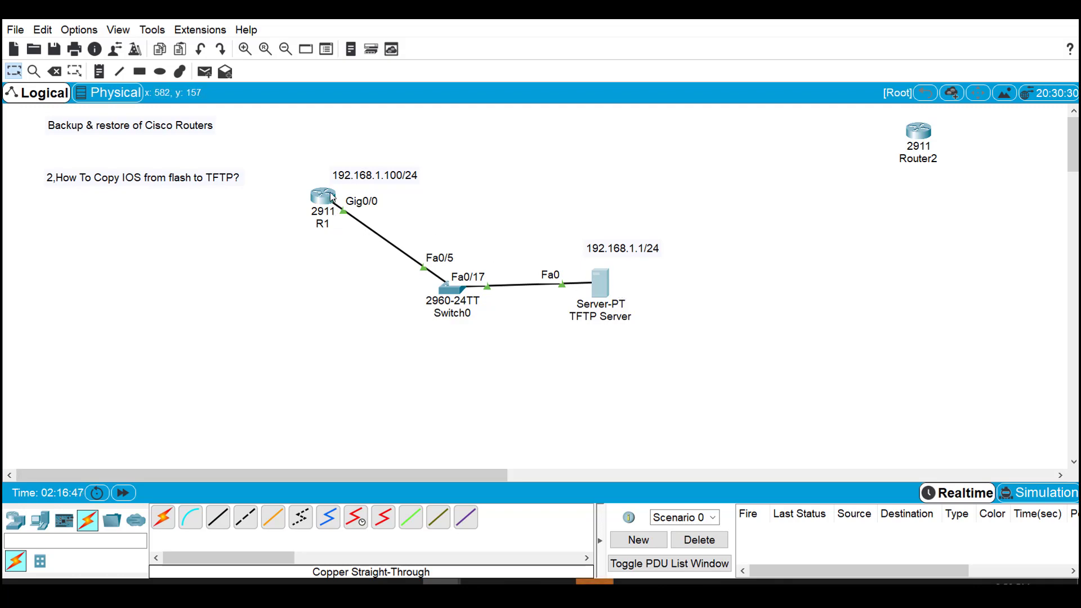
List R1's flash contents with 'show flash', revealing the c2900-universalk9-mz.SPA.151-4.M4.bin image
{"action": "left_click", "coordinate": [322, 192]}
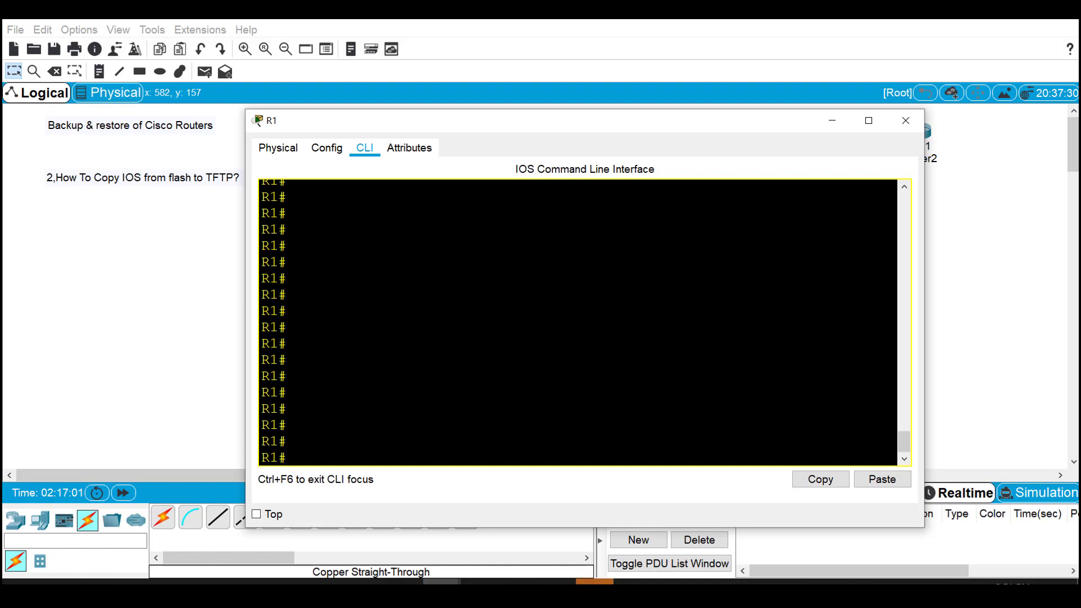
{"action": "type", "text": "show flash"}
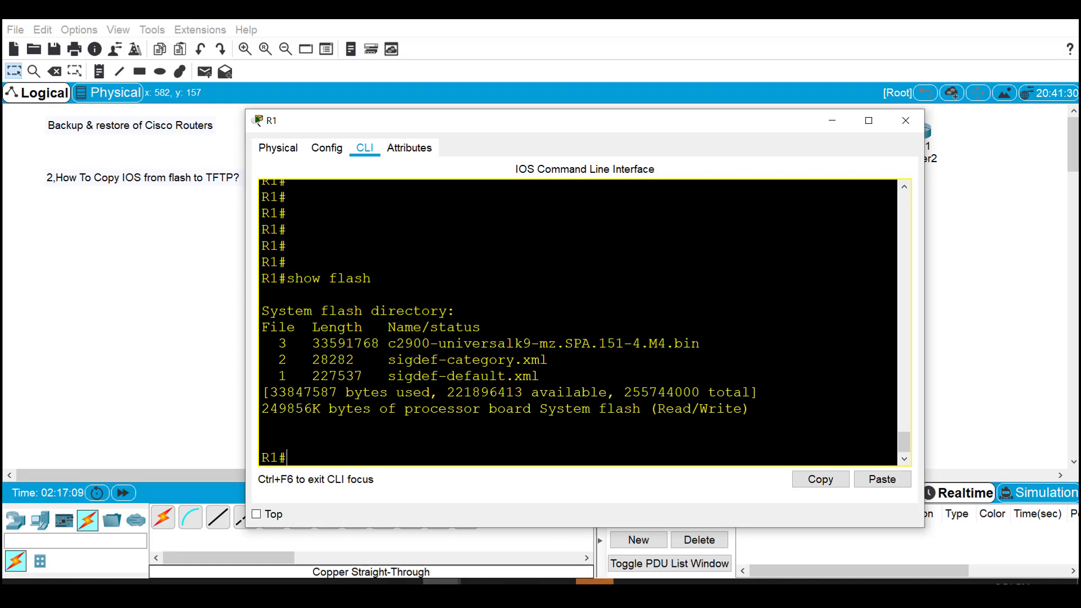
{"action": "left_click_drag", "start_coordinate": [464, 344], "coordinate": [698, 343]}
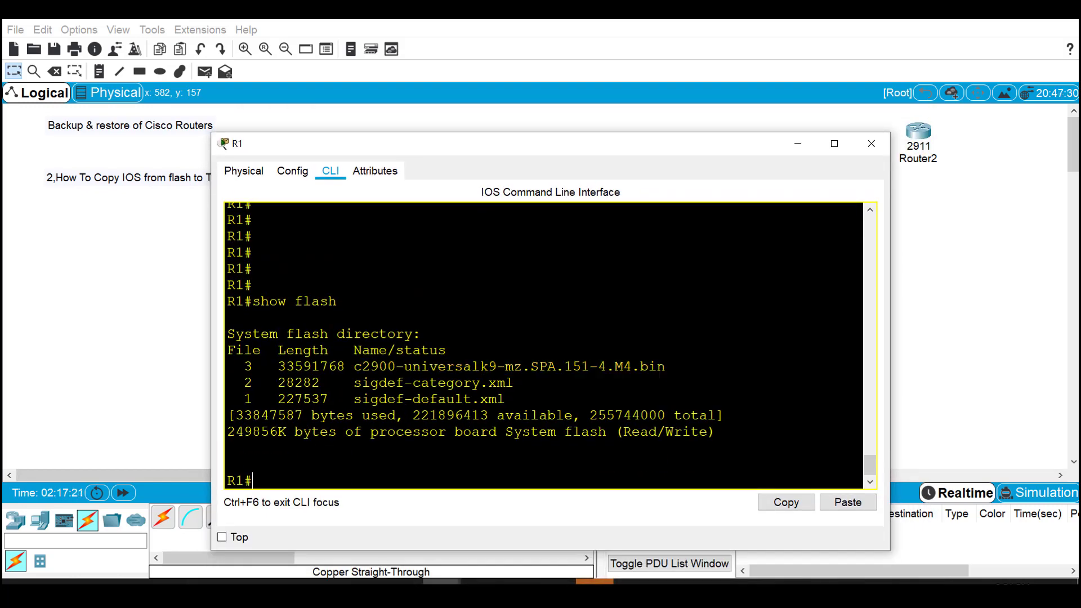
Run 'copy flash: tftp:' with source c2900-universalk9-mz.SPA.151-4.M4.bin to server 192.168.1.1
{"action": "type", "text": "copy"}
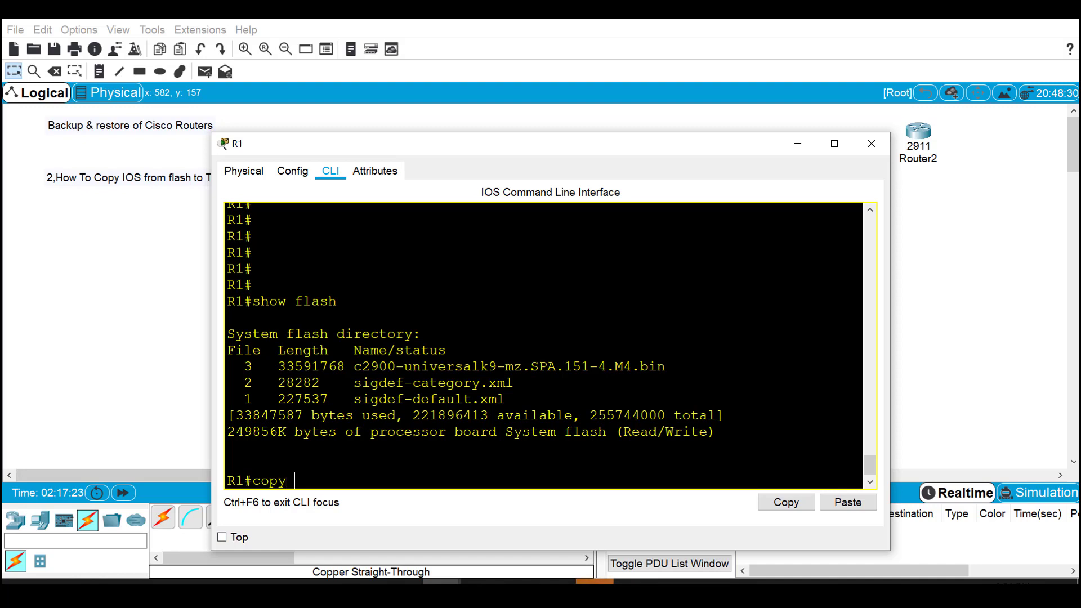
{"action": "type", "text": "flash: t"}
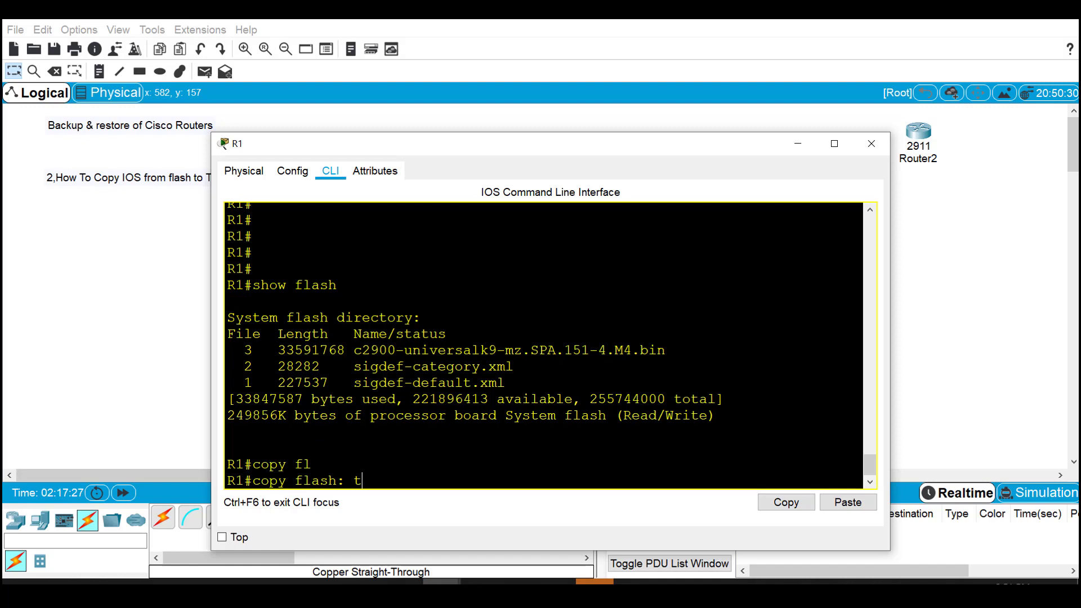
{"action": "type", "text": "ftf"}
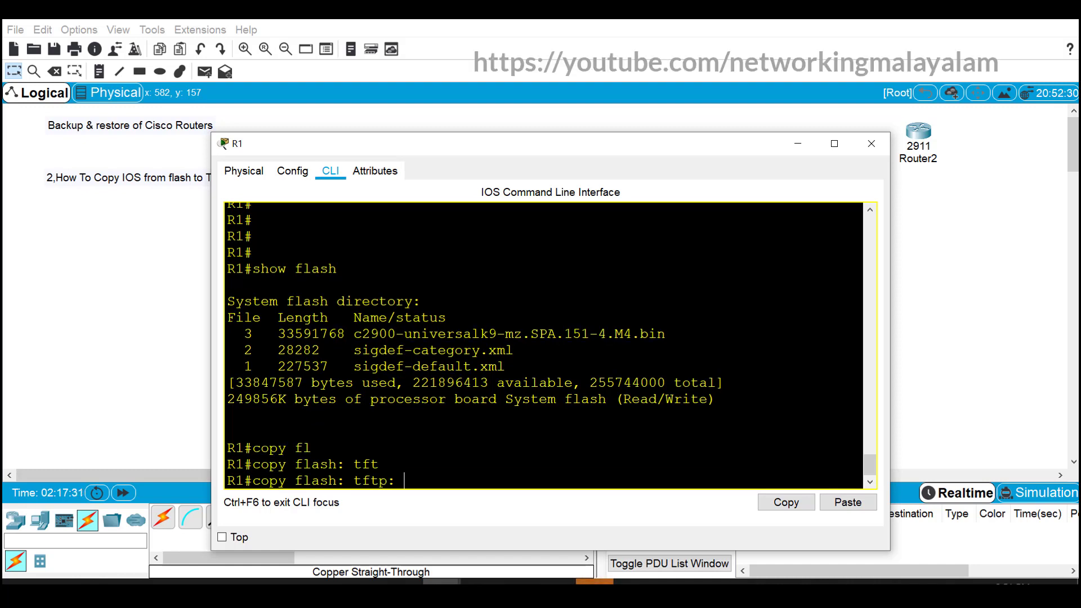
{"action": "key", "text": "enter"}
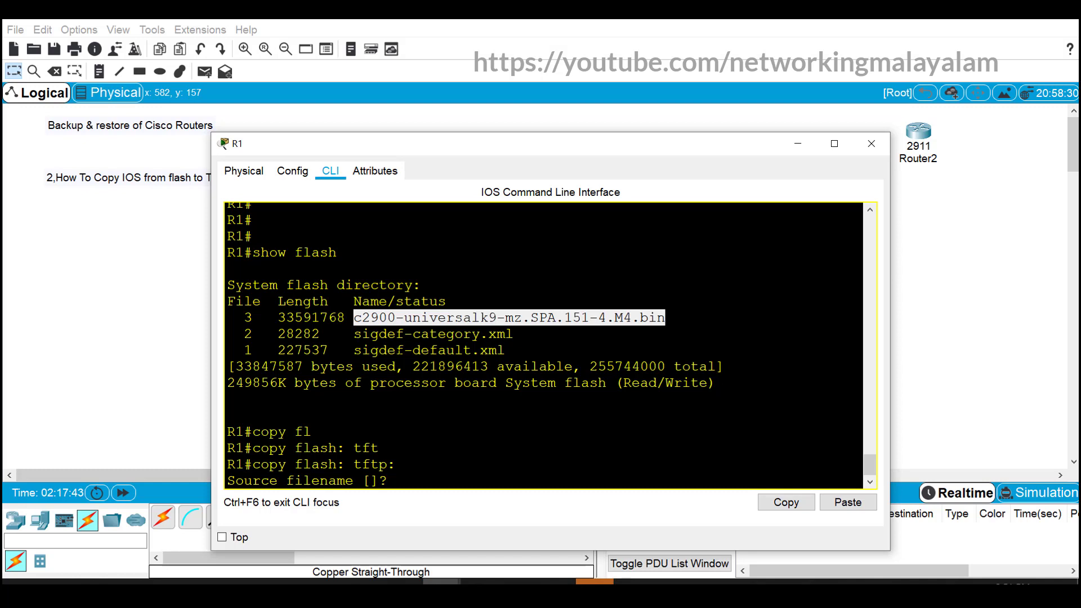
{"action": "type", "text": "c2900-universalk9-mz.SPA.151-4.M4.bin"}
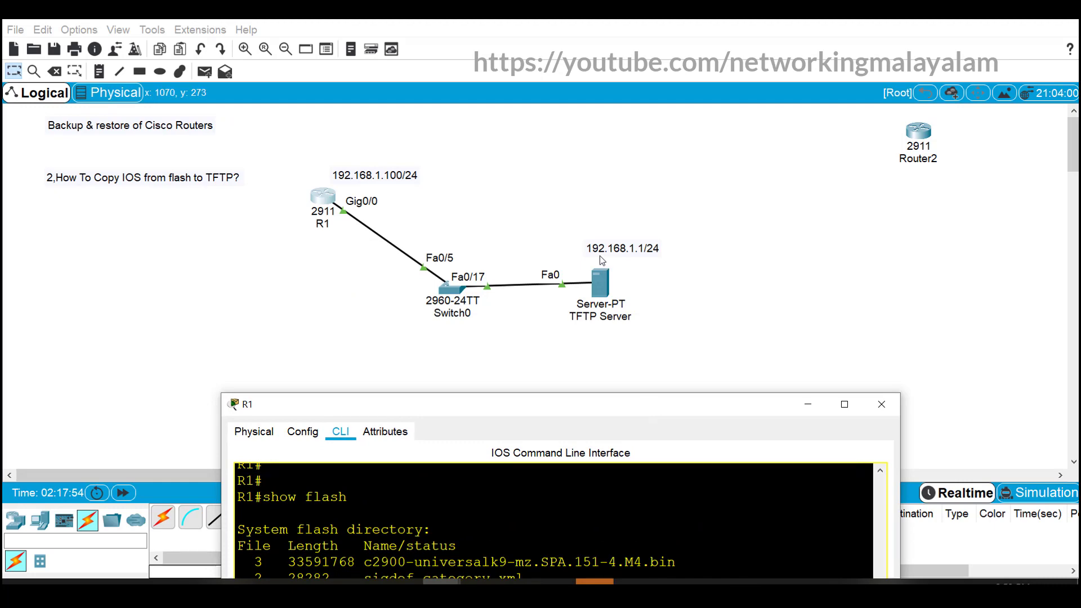
{"action": "mouse_move", "coordinate": [642, 265]}
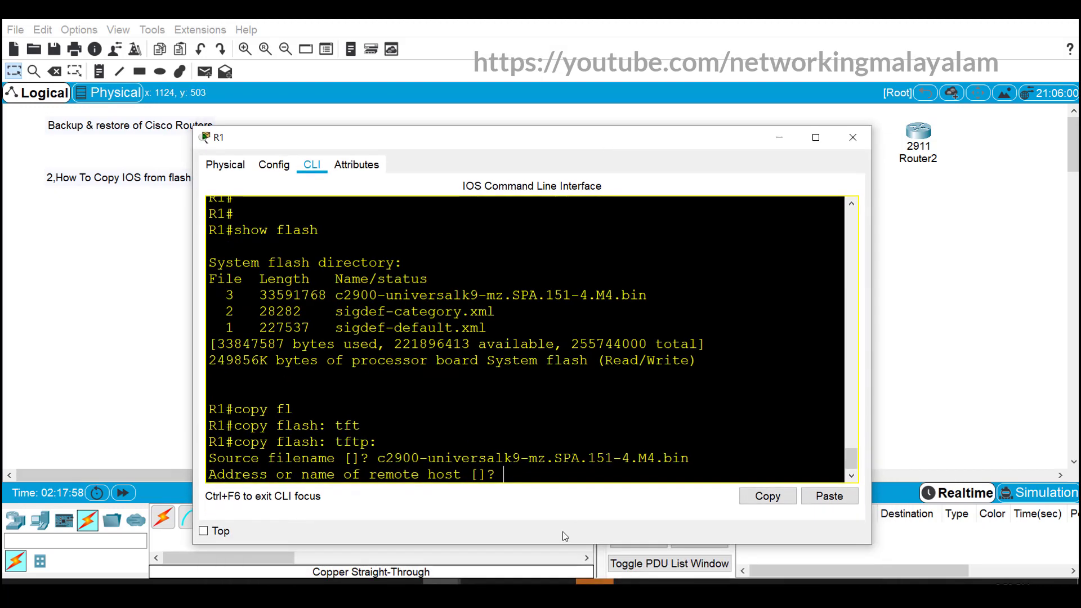
{"action": "type", "text": "192.16"}
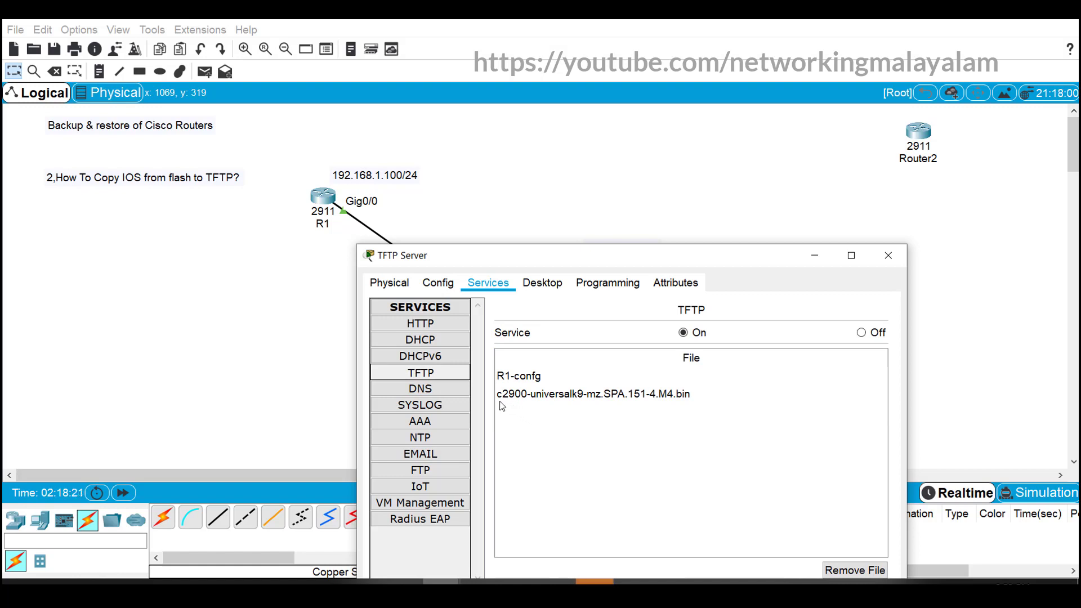
{"action": "mouse_move", "coordinate": [506, 405]}
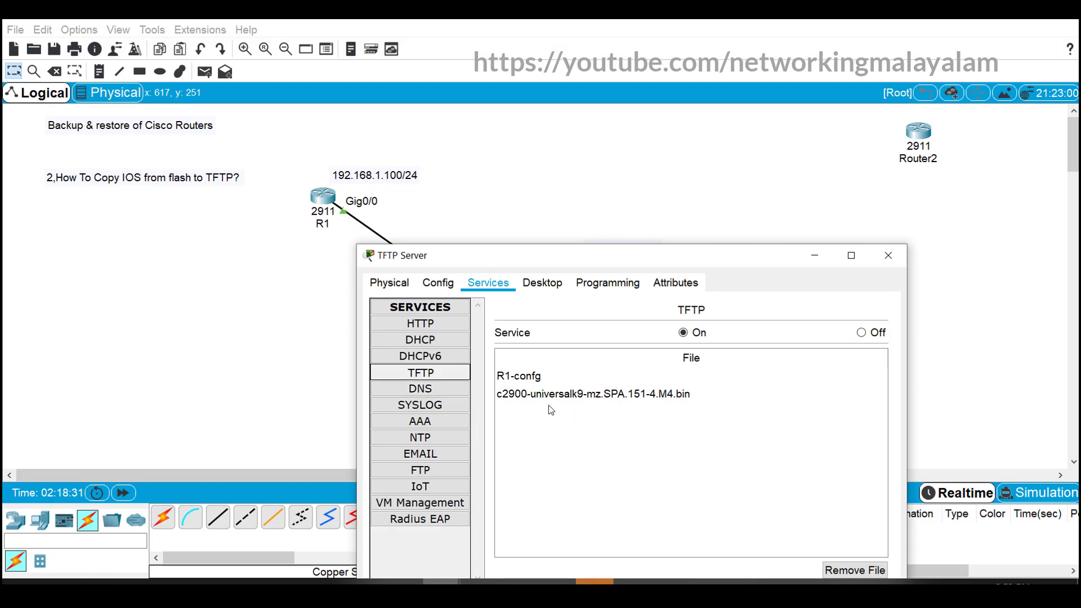
{"action": "mouse_move", "coordinate": [573, 261]}
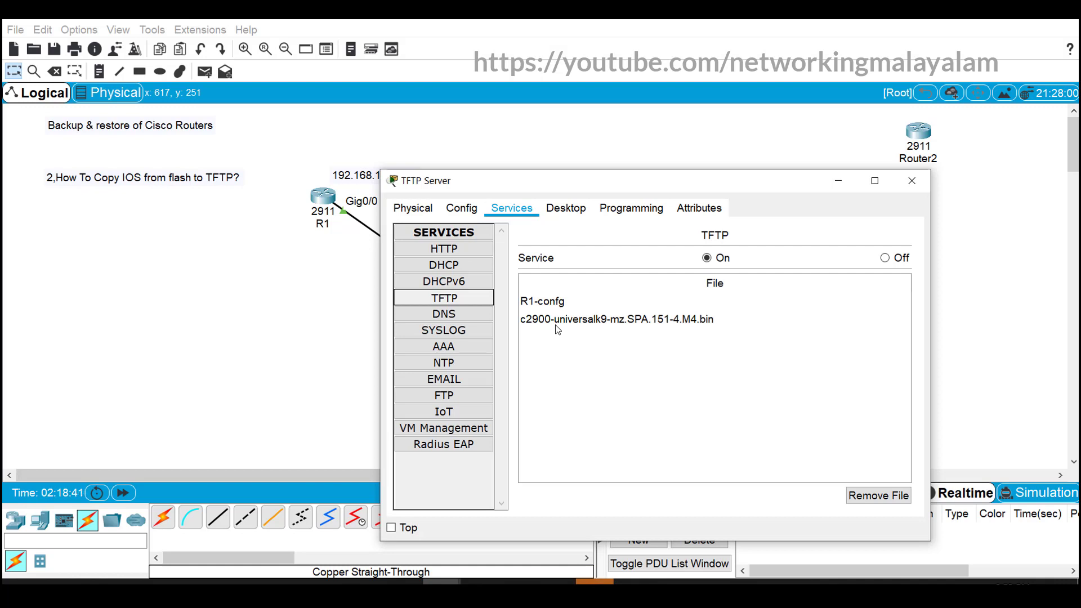
{"action": "mouse_move", "coordinate": [324, 200]}
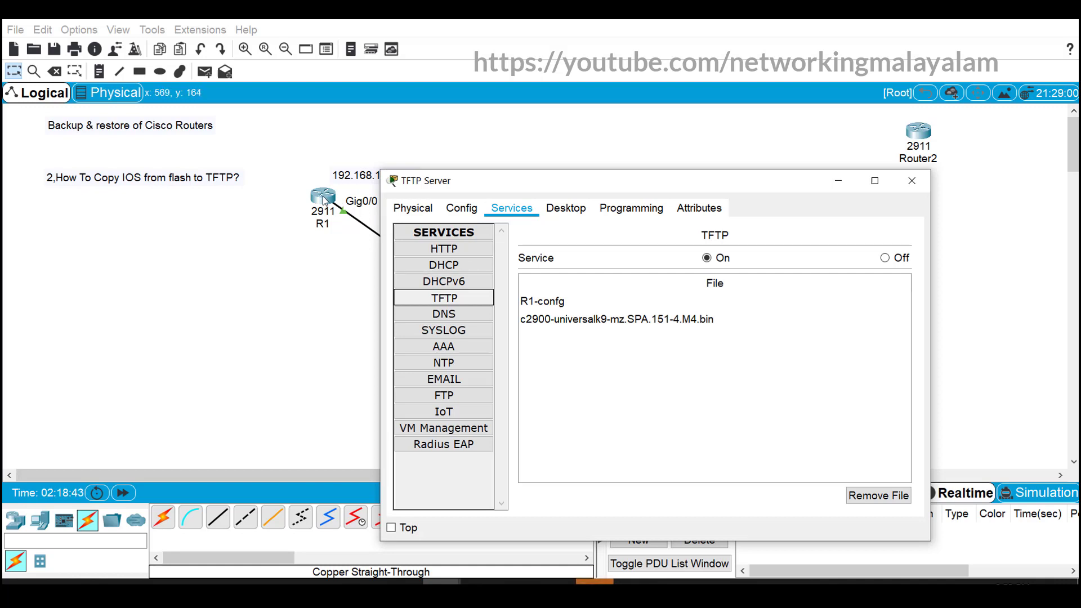
Close the TFTP Server window to return to the R1–Switch0–server topology
{"action": "left_click", "coordinate": [910, 180]}
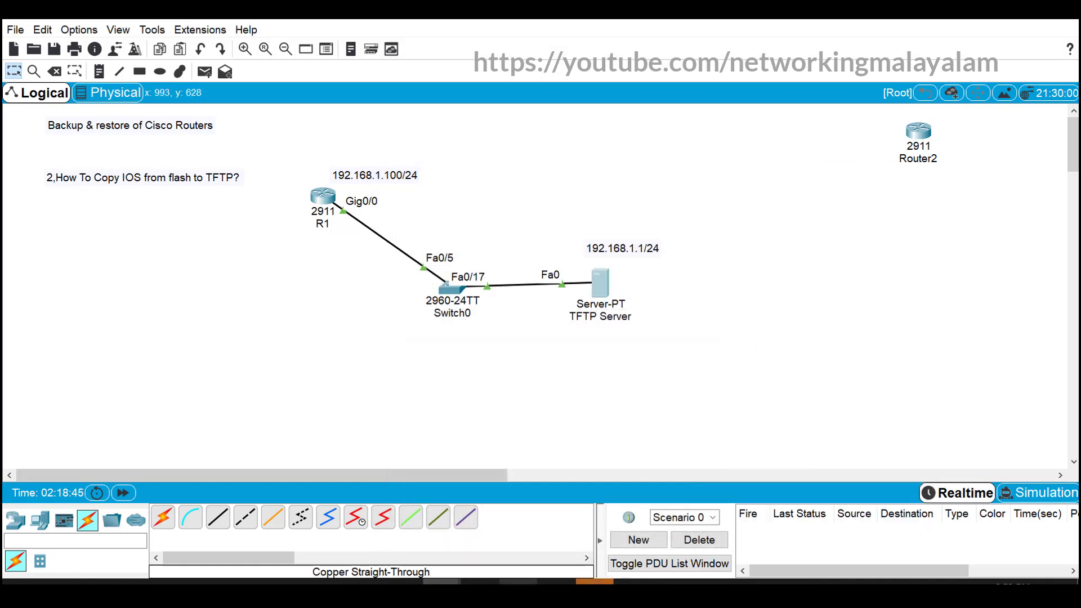